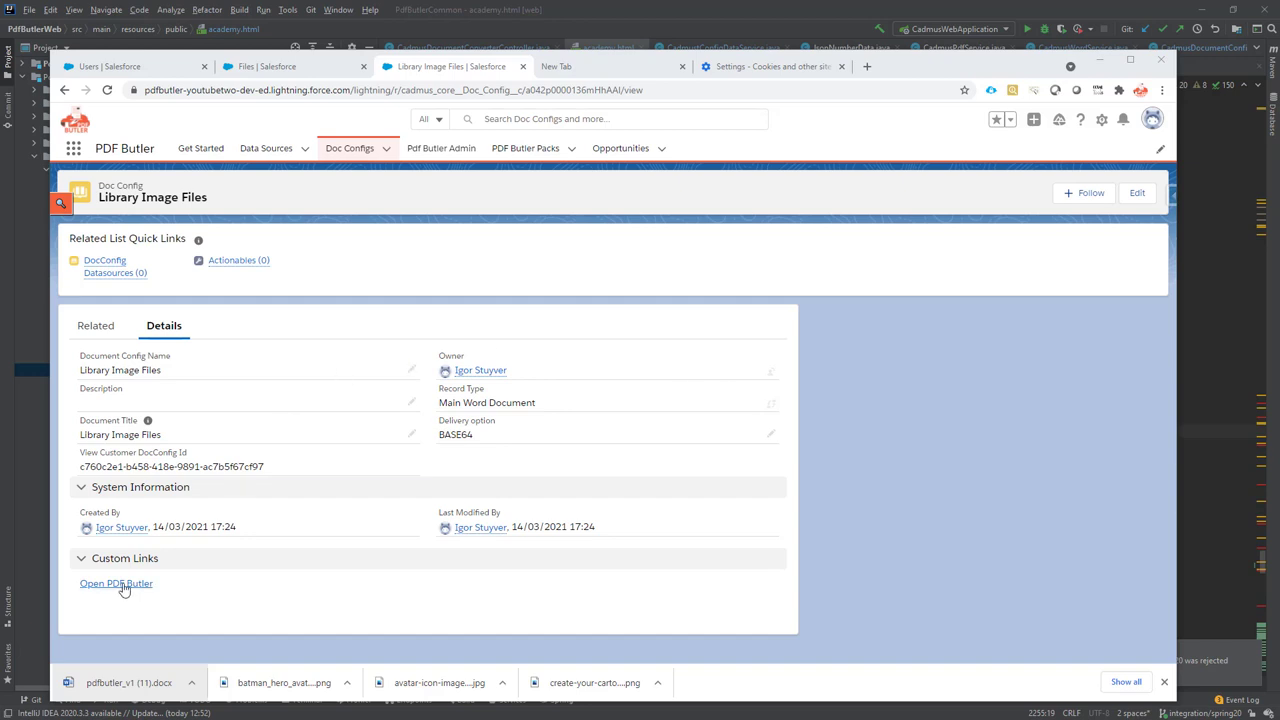
- Launch PDF Butler from the Library Image Files doc config via the Open PDF Butler link
left_click(116, 584)
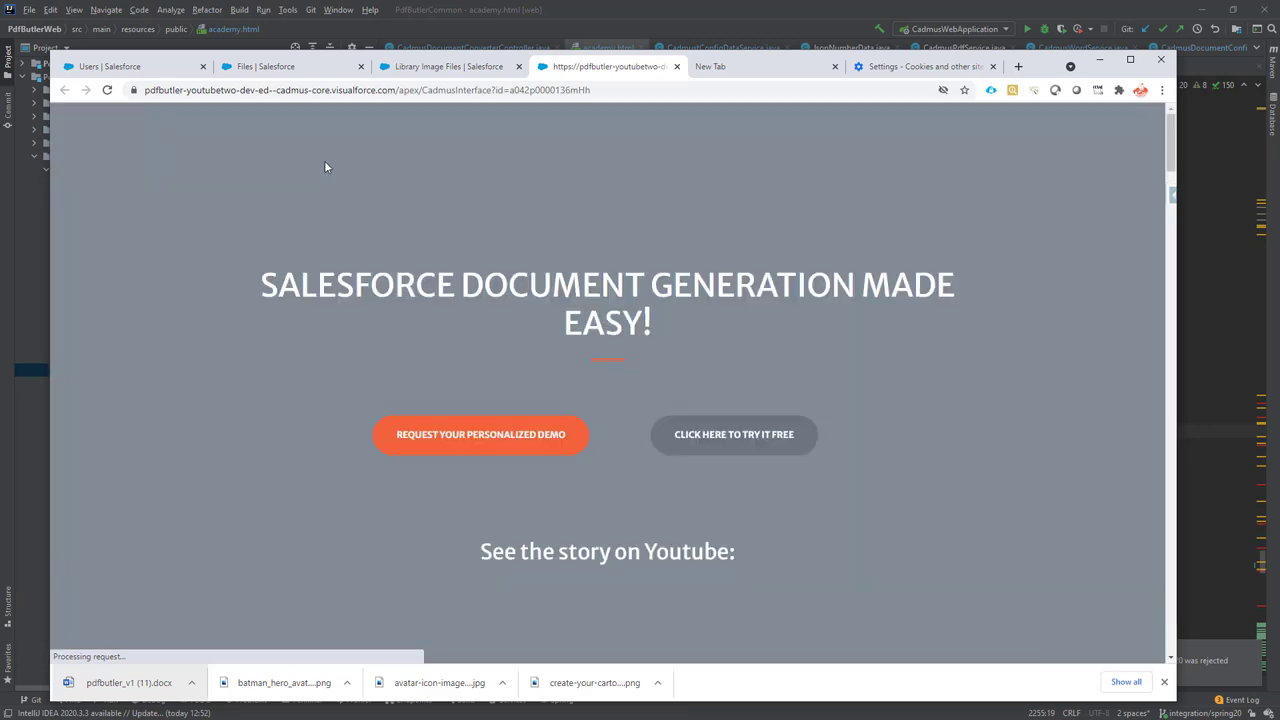
left_click(940, 148)
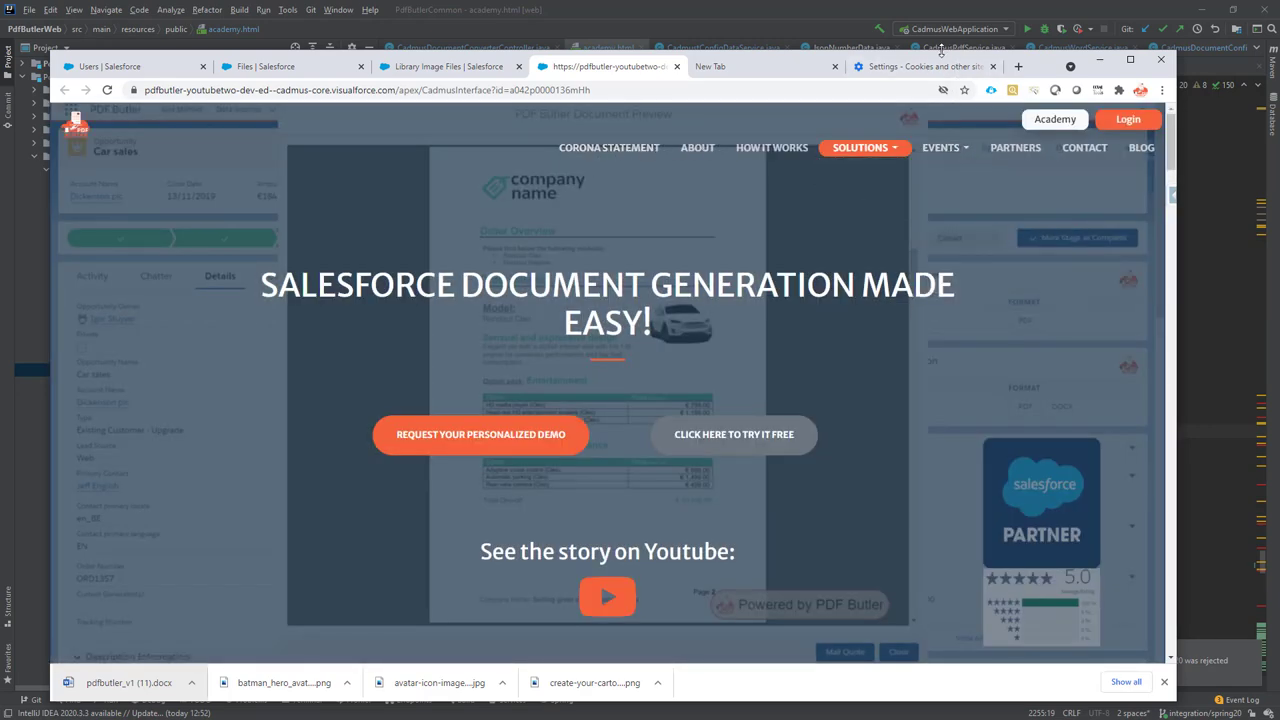
- In Chrome's cookie settings, begin adding an entry under 'Sites that can always use cookies'
left_click(920, 66)
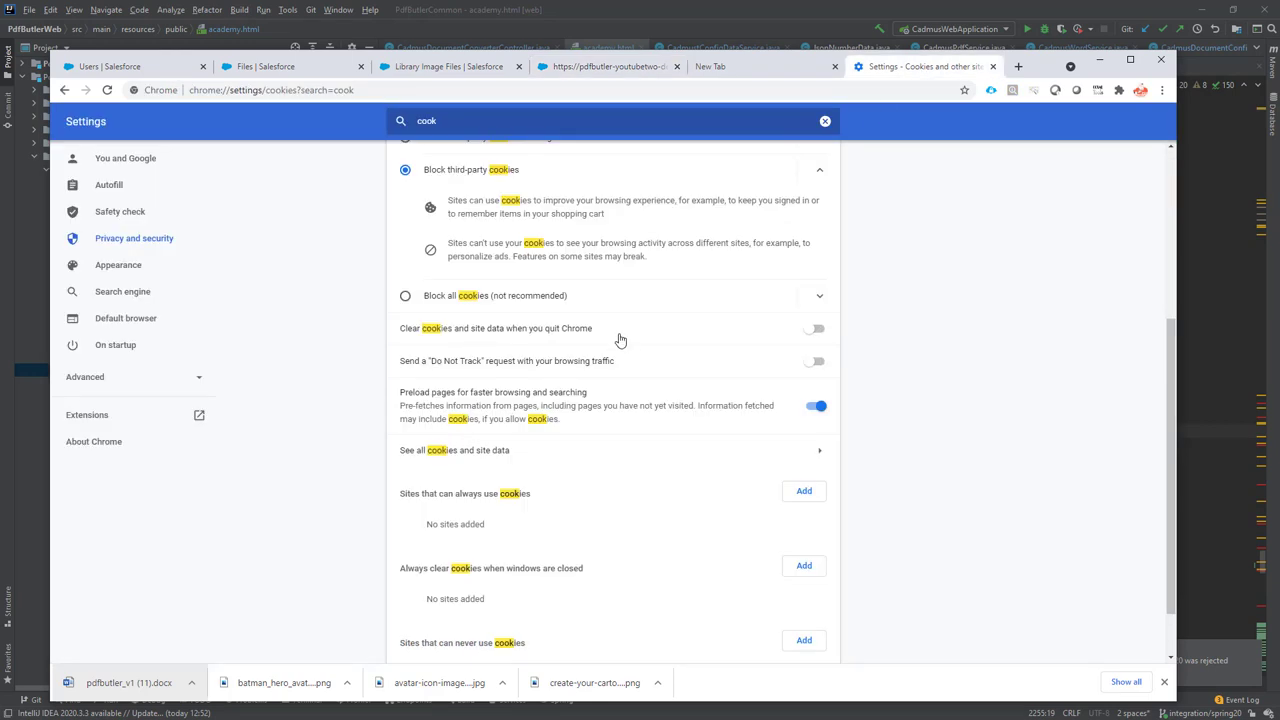
mouse_move(364, 132)
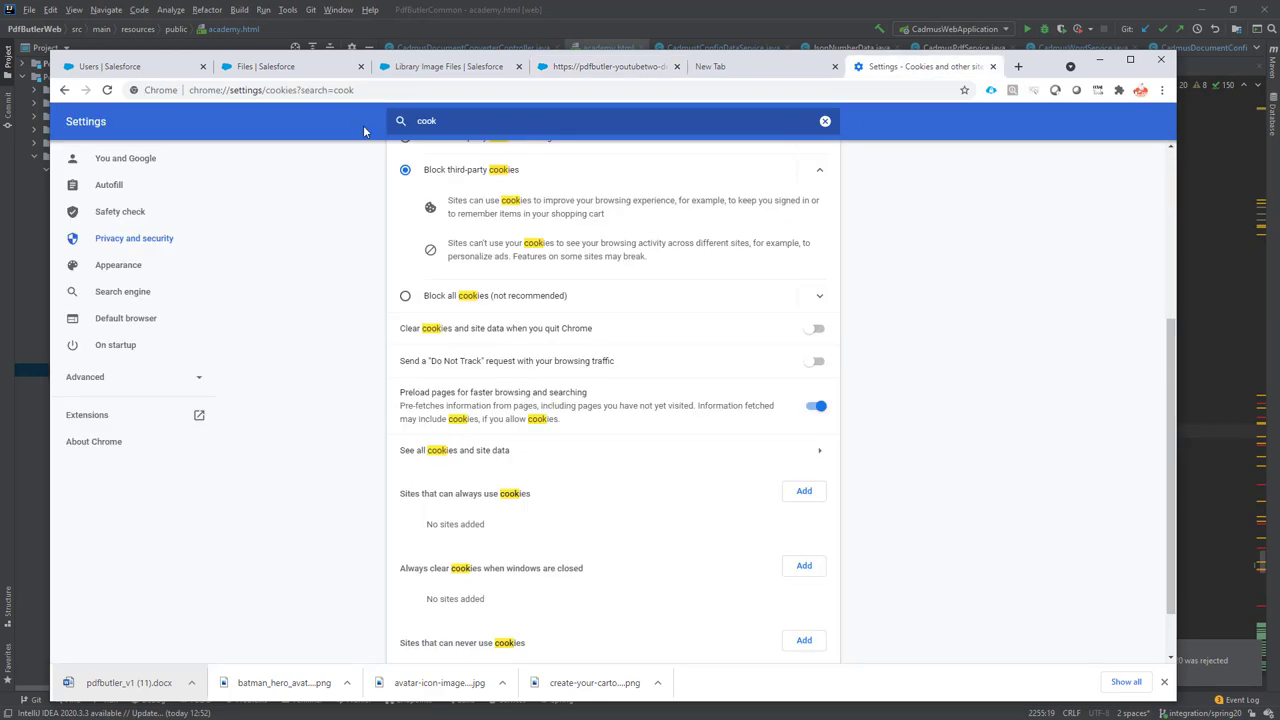
mouse_move(418, 228)
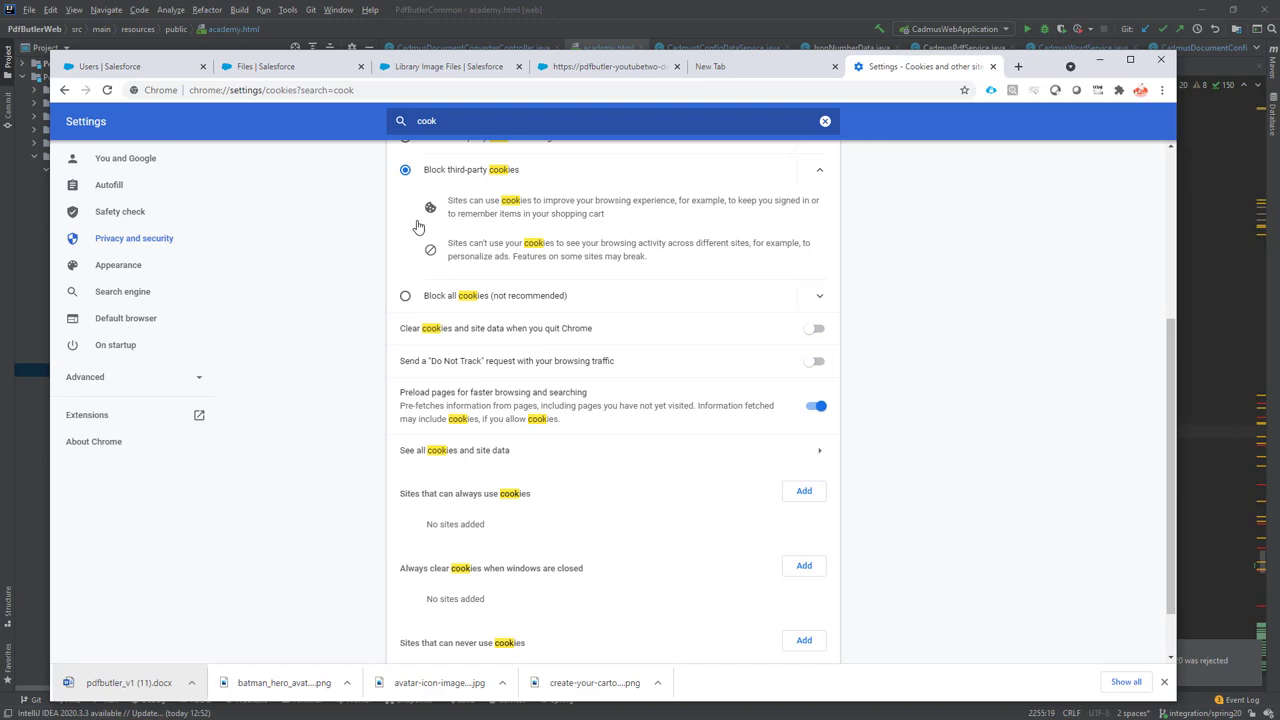
scroll("up", 3)
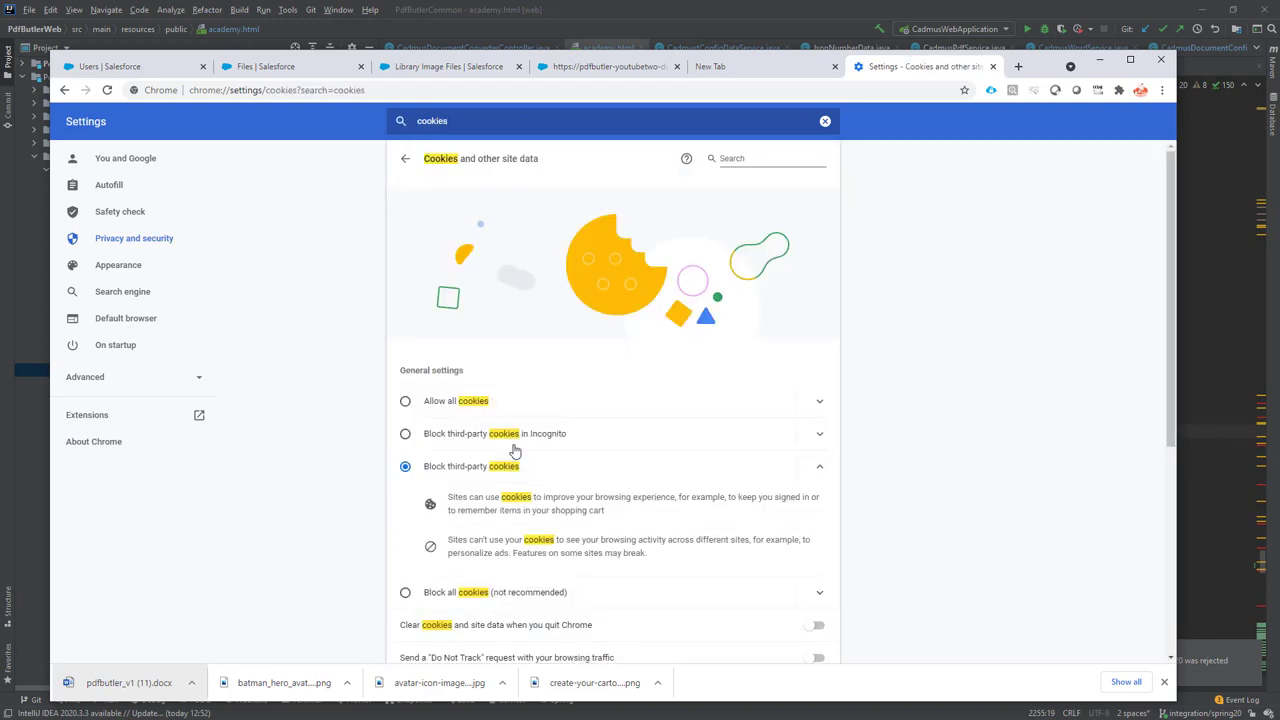
scroll("down", 3)
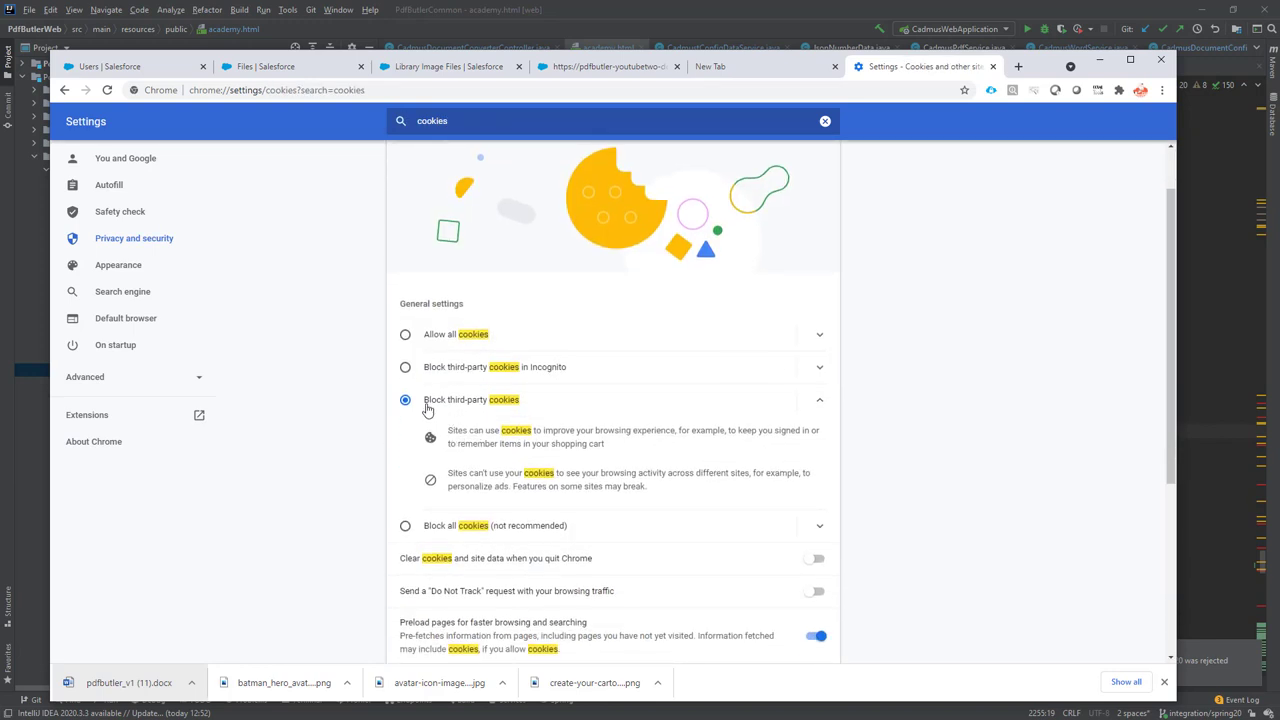
mouse_move(504, 410)
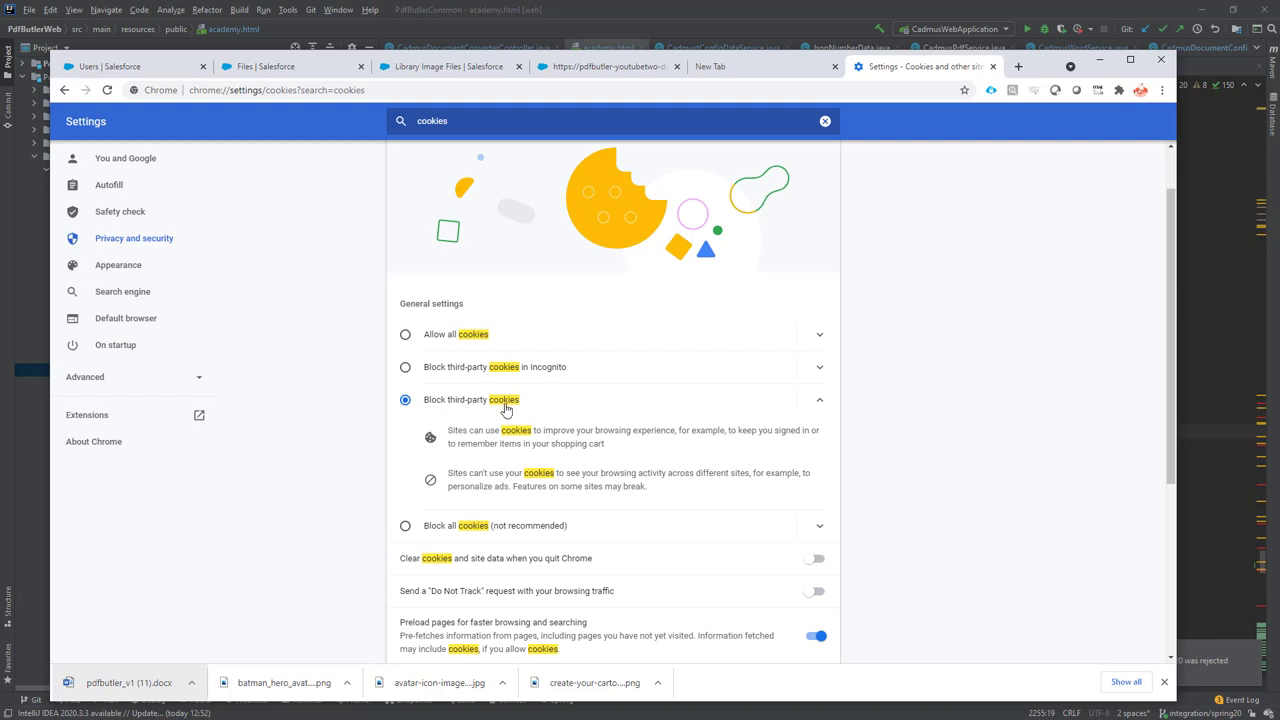
scroll("down", 3)
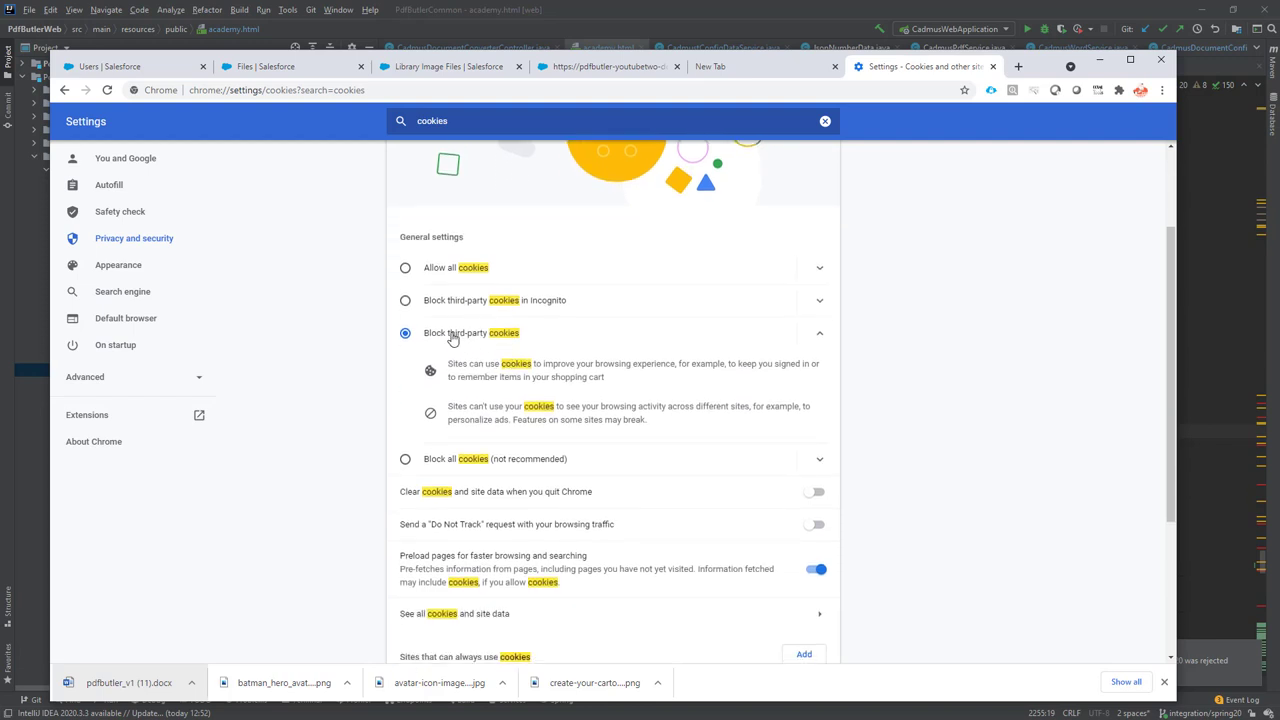
scroll("down", 3)
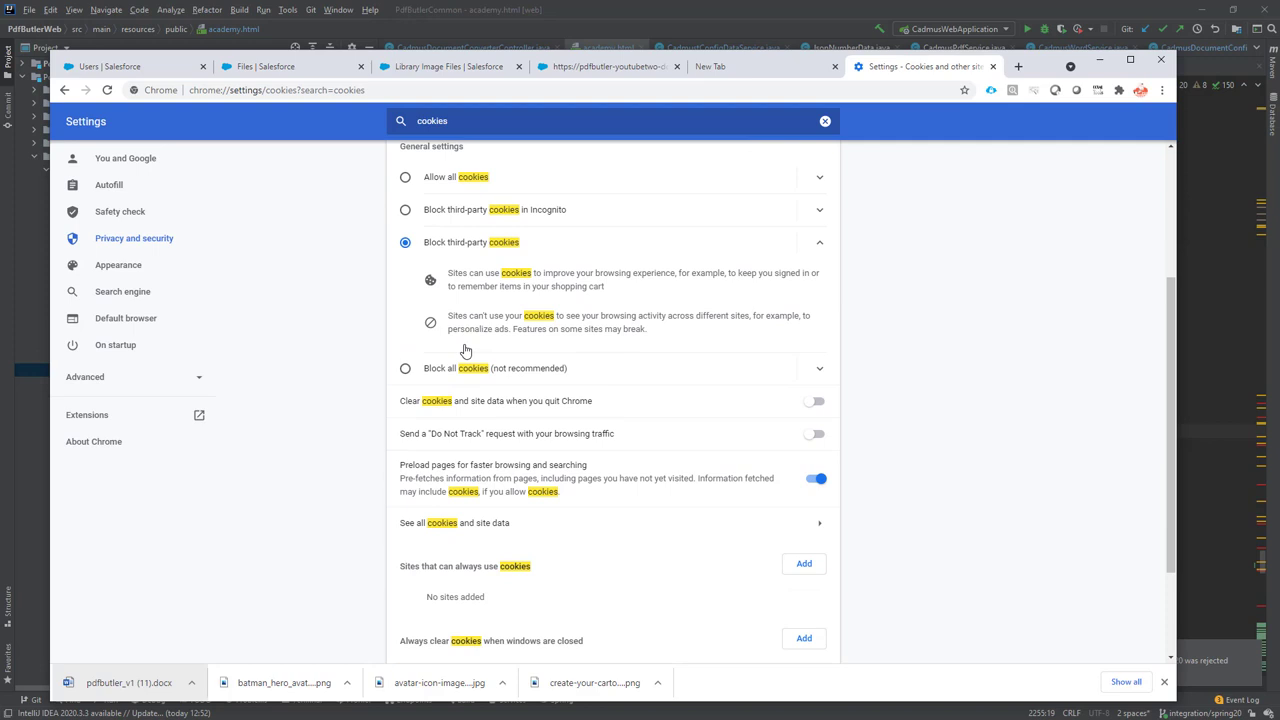
scroll("down", 3)
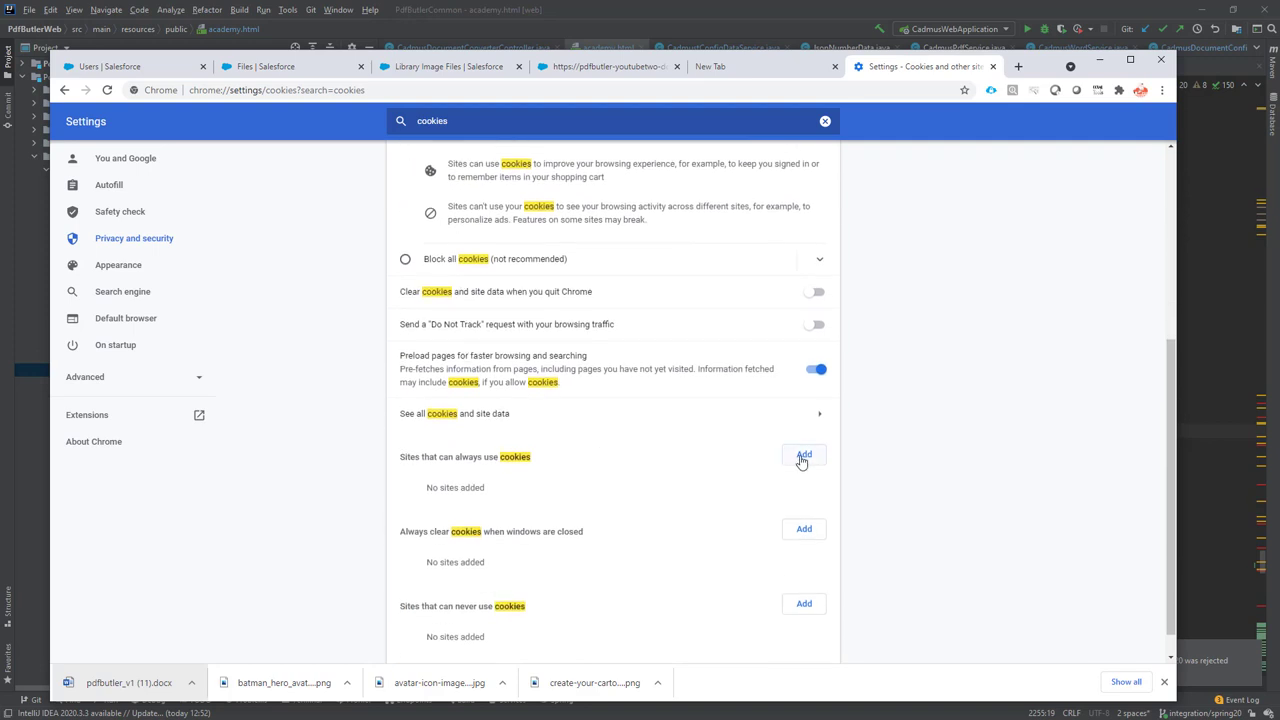
mouse_move(820, 470)
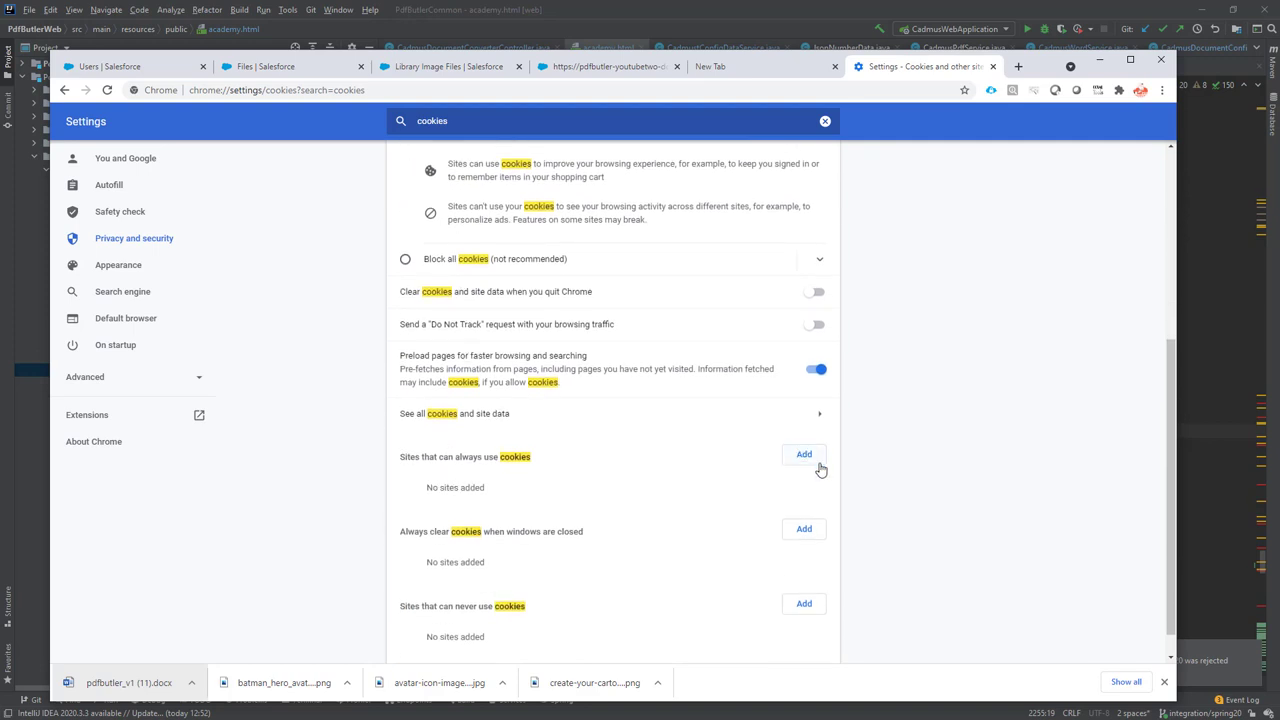
left_click(804, 454)
type("[*.]pdfbut")
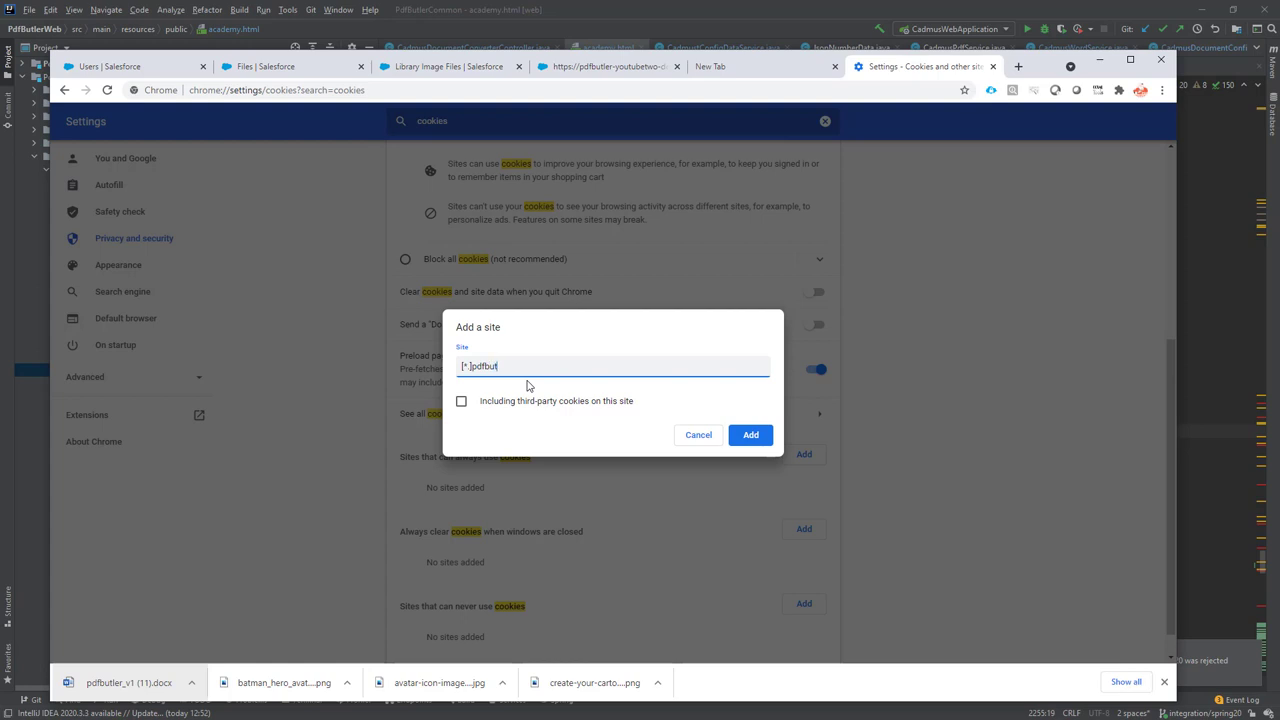
- Add [*.]pdfbutler.com as a site that can always use cookies
type("ler.com")
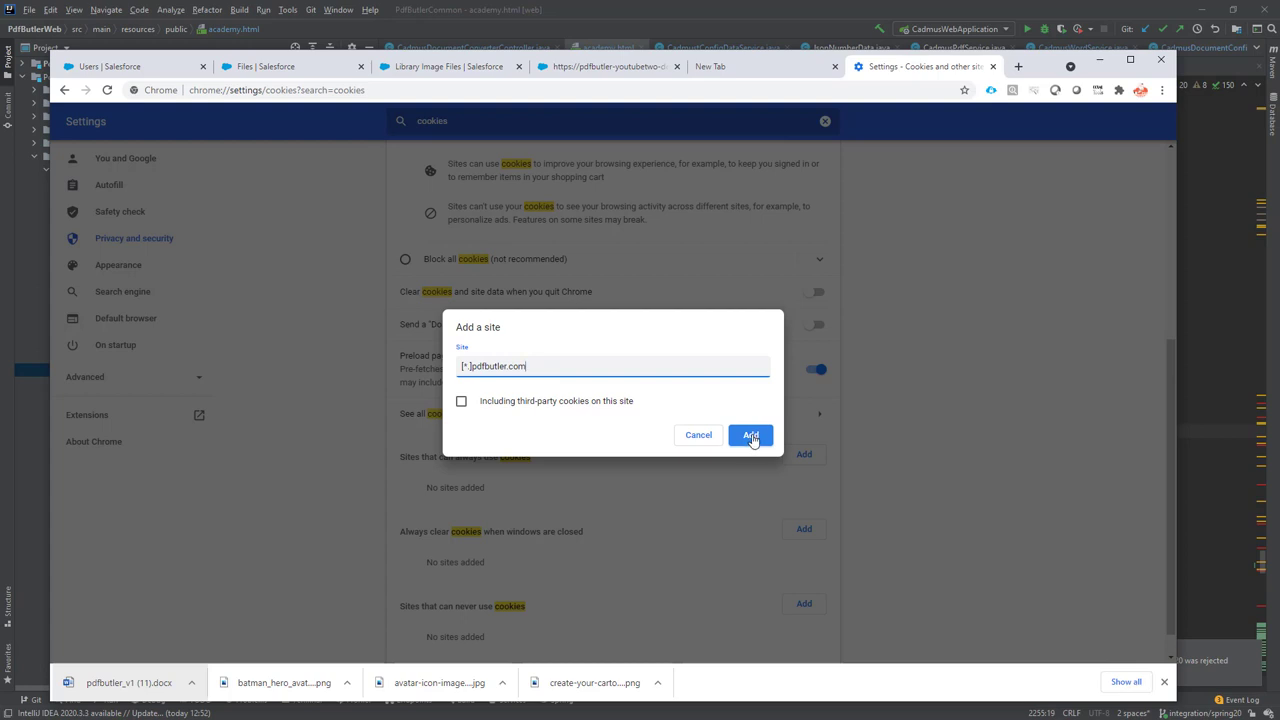
left_click(750, 436)
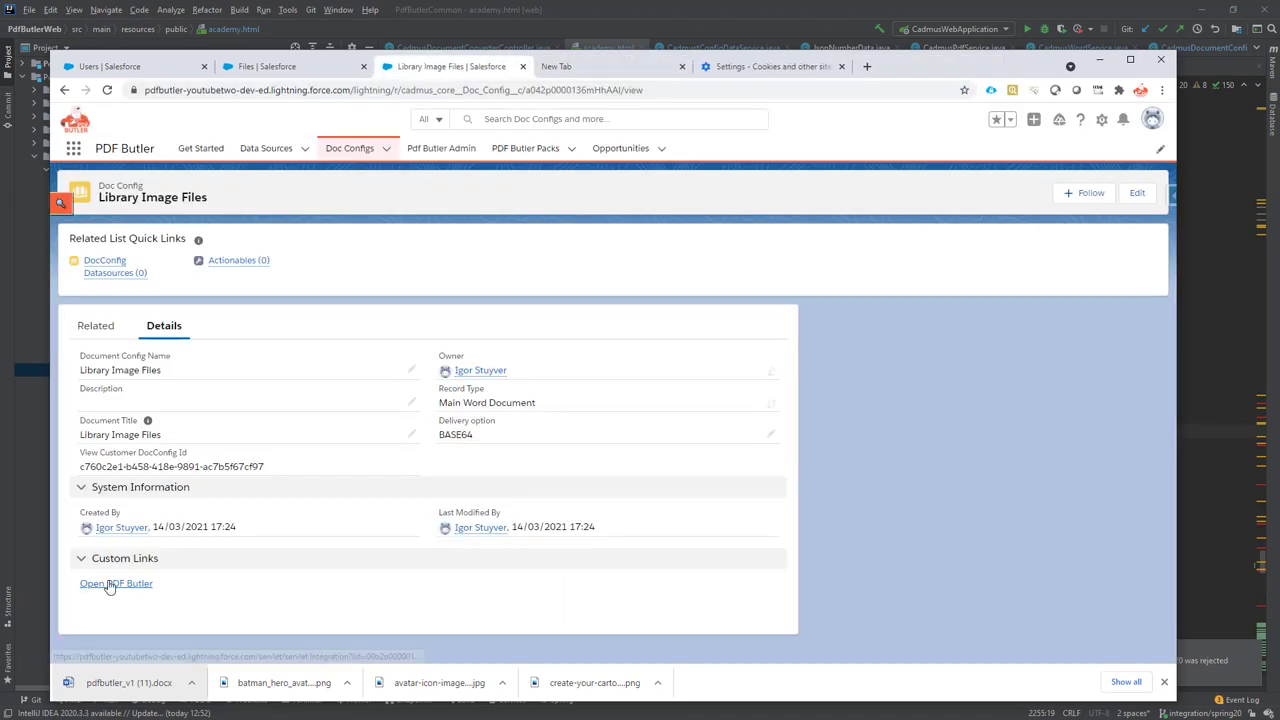
- Reopen PDF Butler so the config page loads, then confirm [*.]pdfbutler.com in Chrome's allowed list
left_click(116, 584)
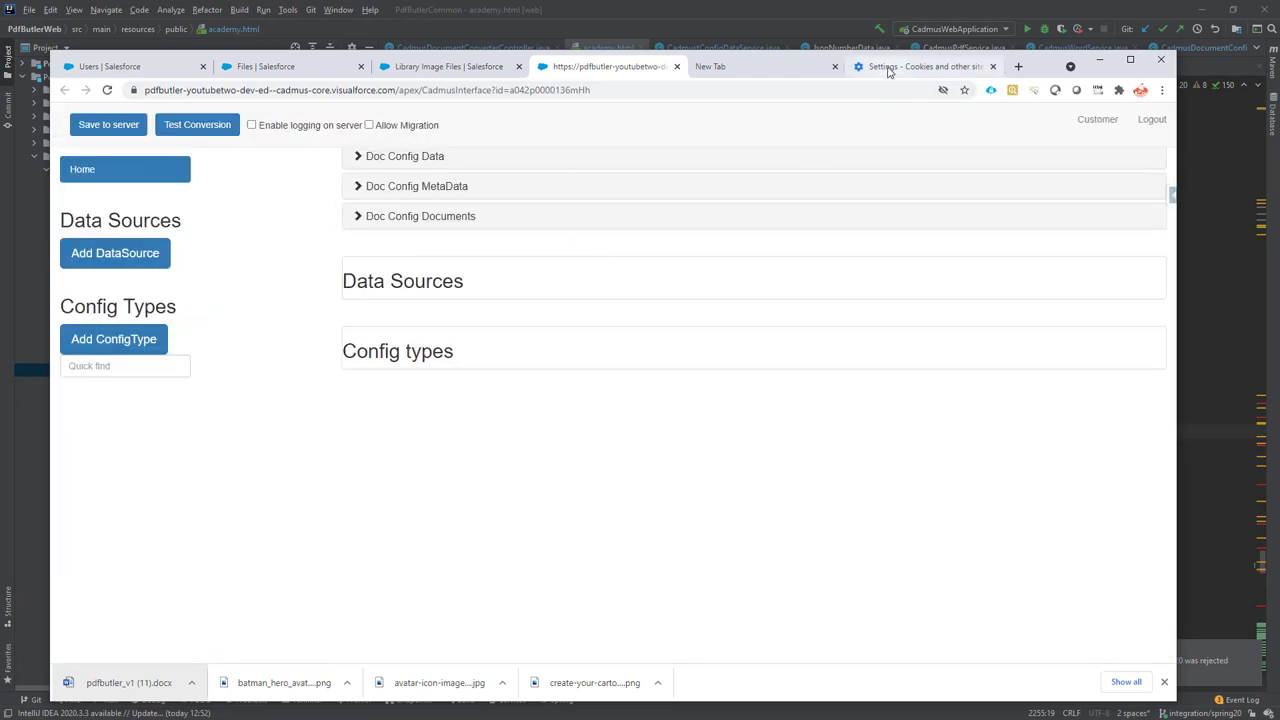
left_click(920, 66)
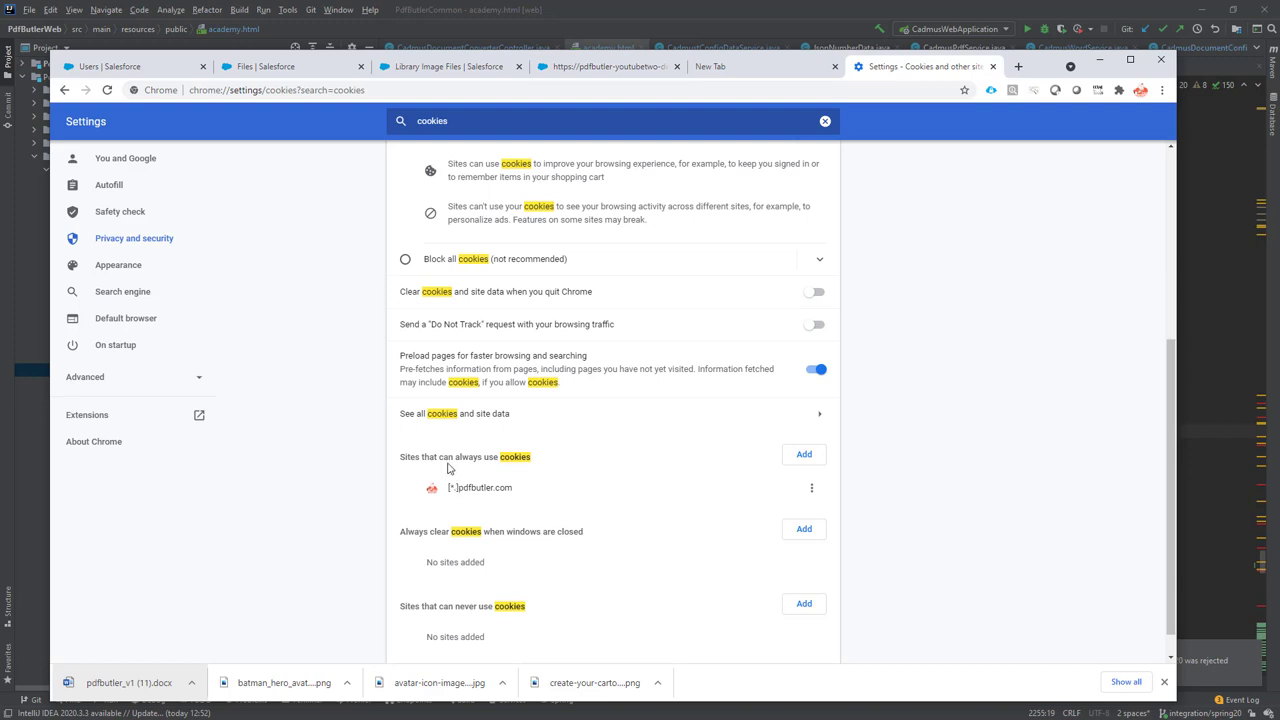
mouse_move(528, 492)
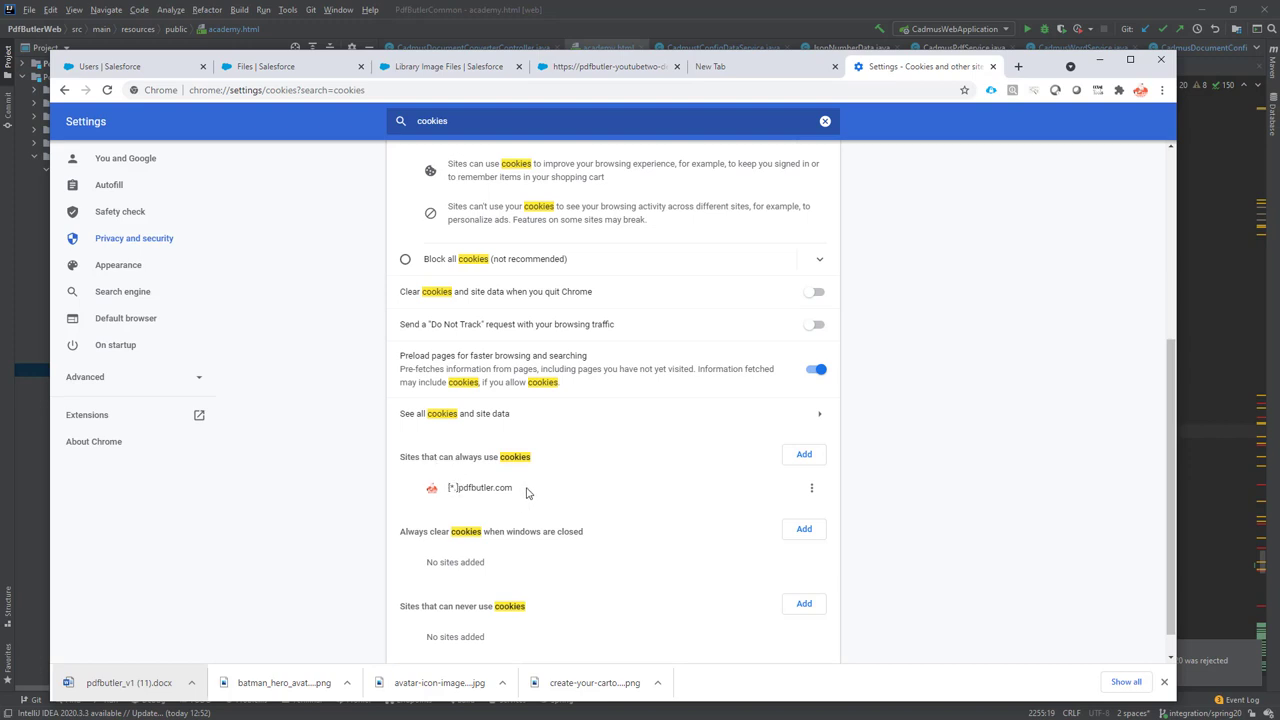
scroll("up", 3)
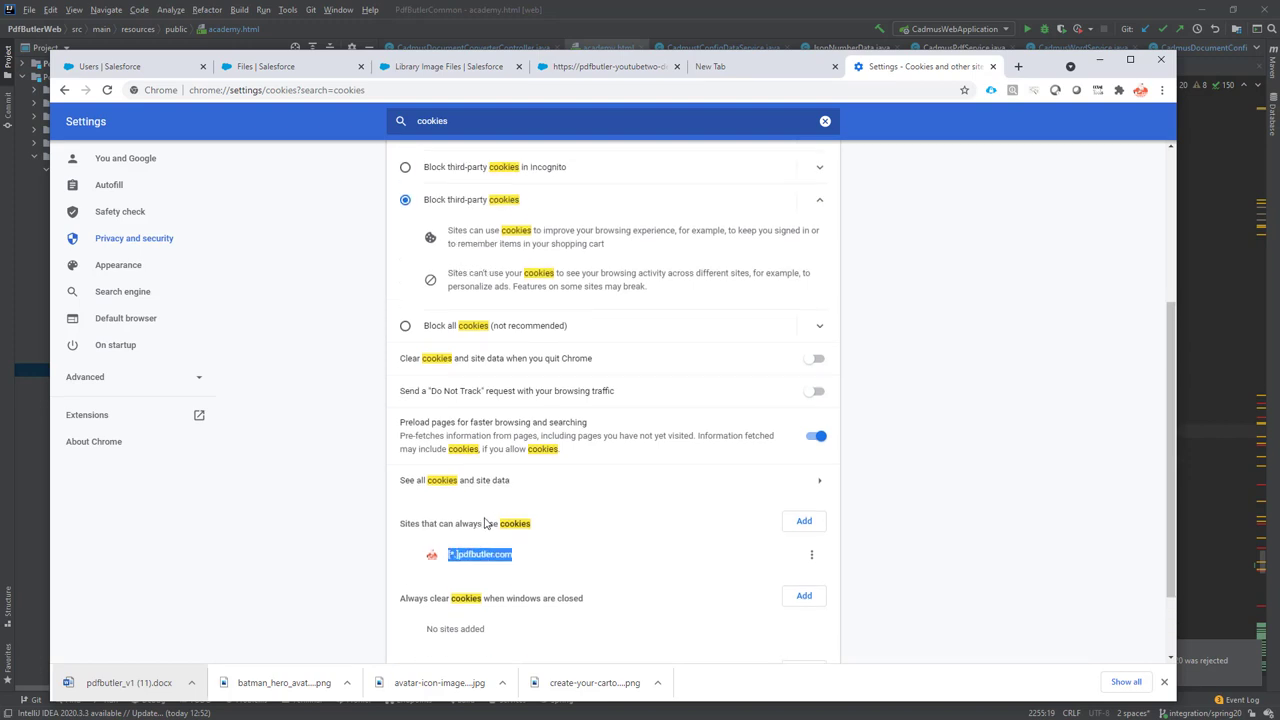